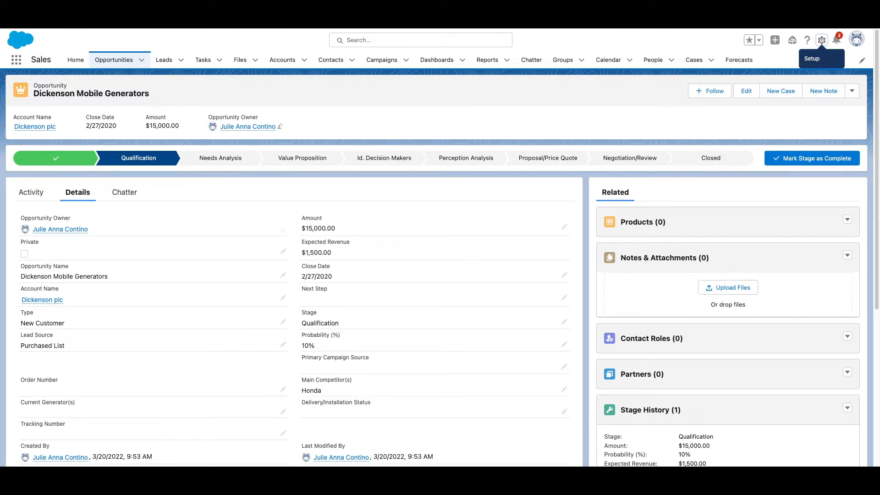
pyautogui.moveTo(432, 238)
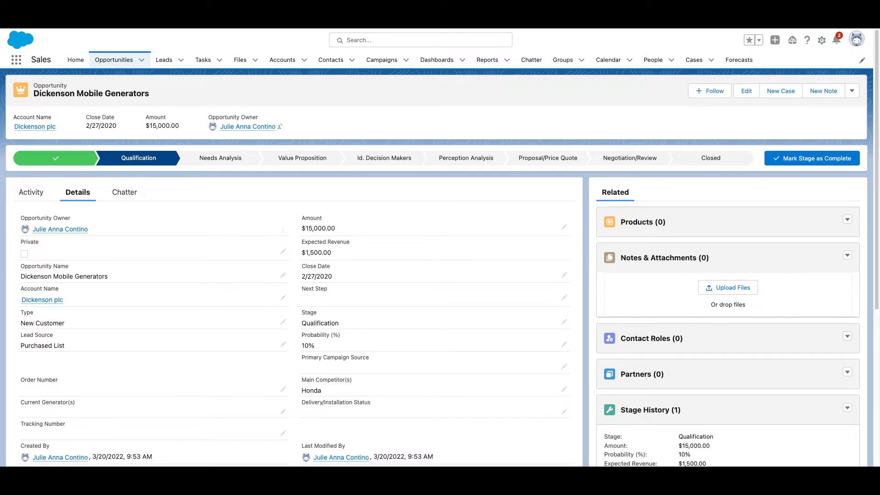
# From Setup's Object Manager, search 'opp' and show Opportunity's Buttons, Links, and Actions
pyautogui.click(821, 40)
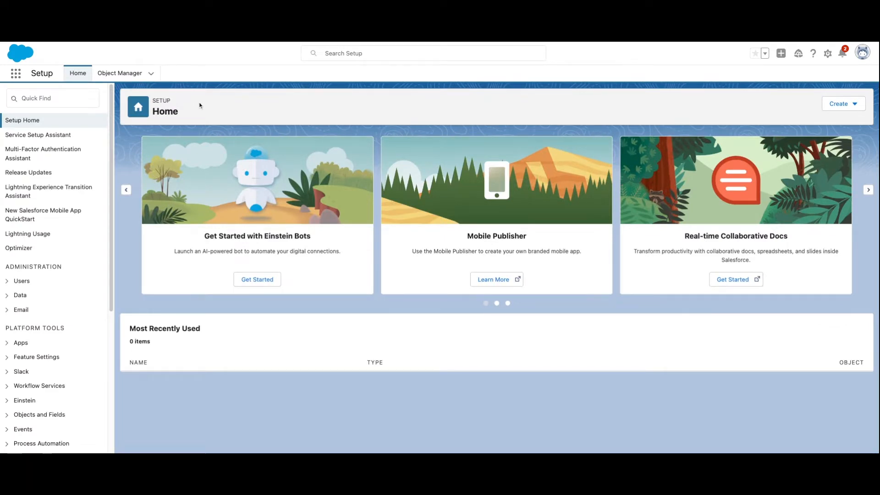
pyautogui.click(120, 73)
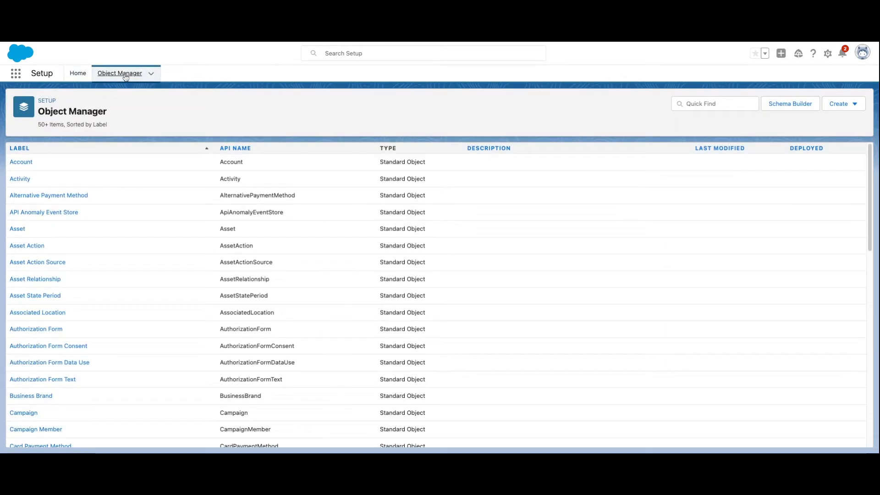
pyautogui.click(714, 103)
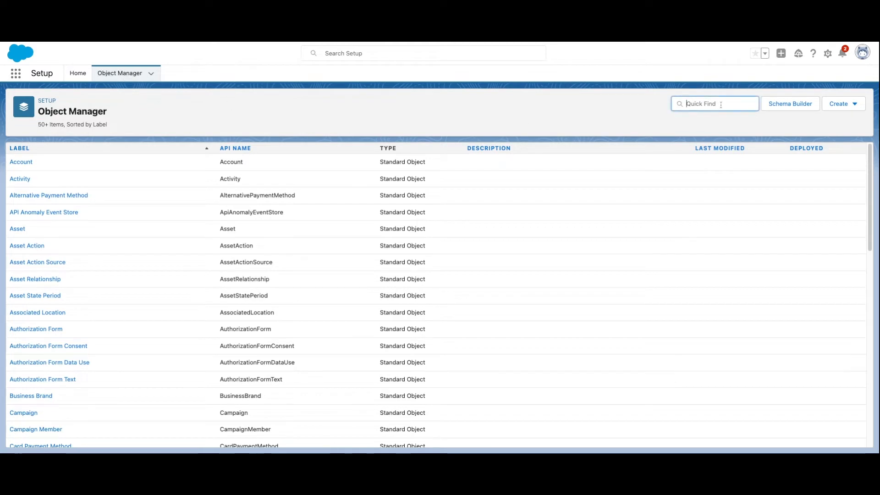
pyautogui.write('opp')
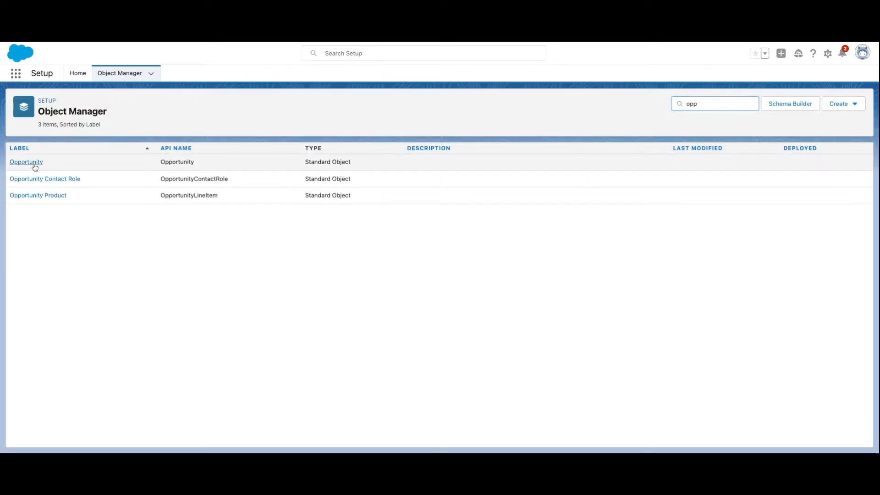
pyautogui.click(25, 162)
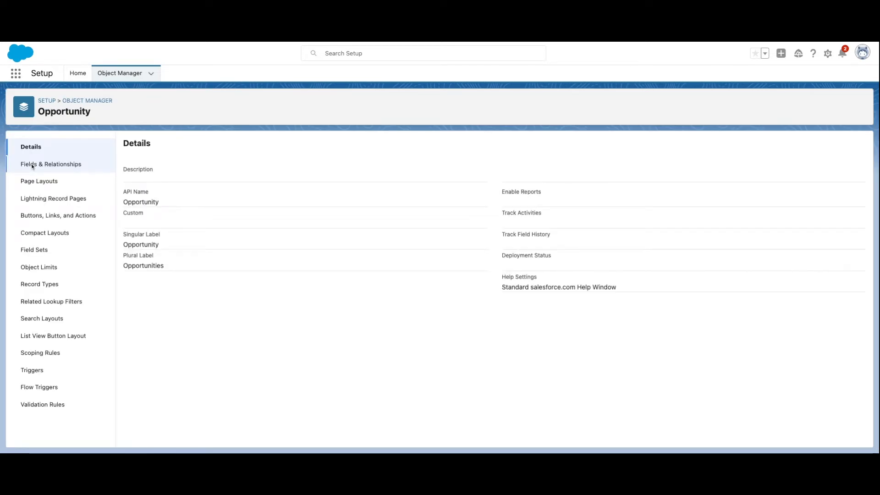
pyautogui.moveTo(58, 218)
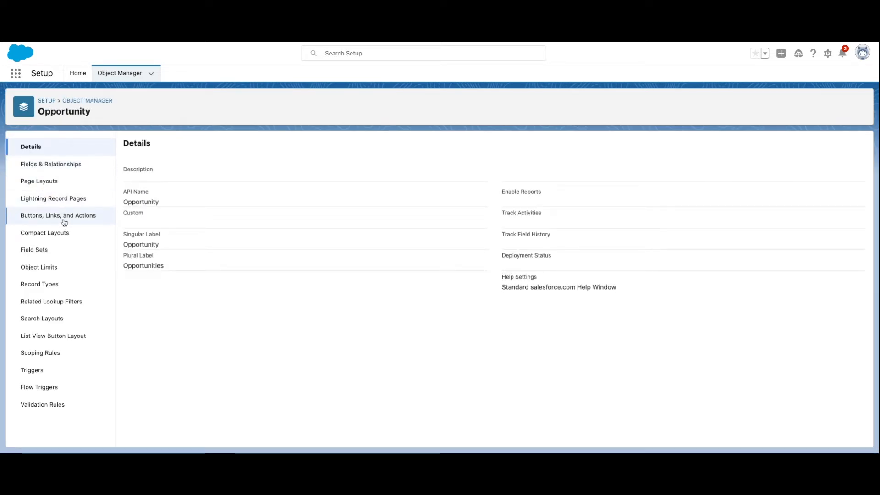
pyautogui.click(58, 215)
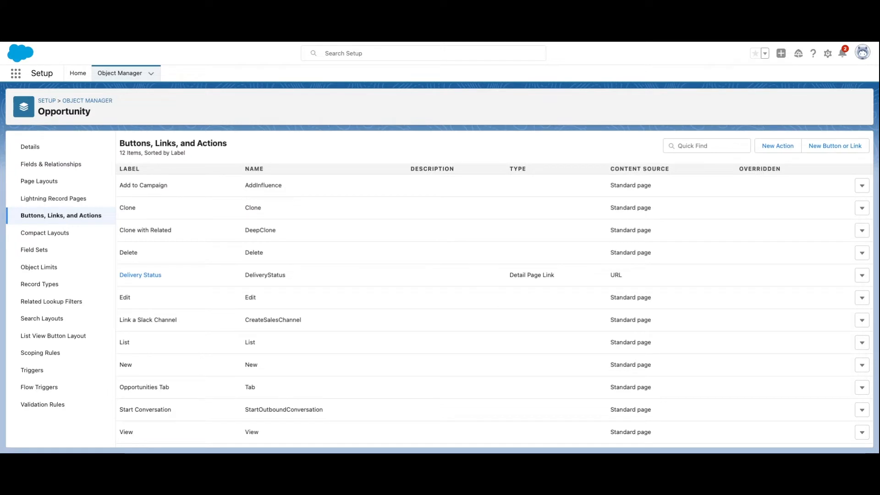
pyautogui.moveTo(835, 145)
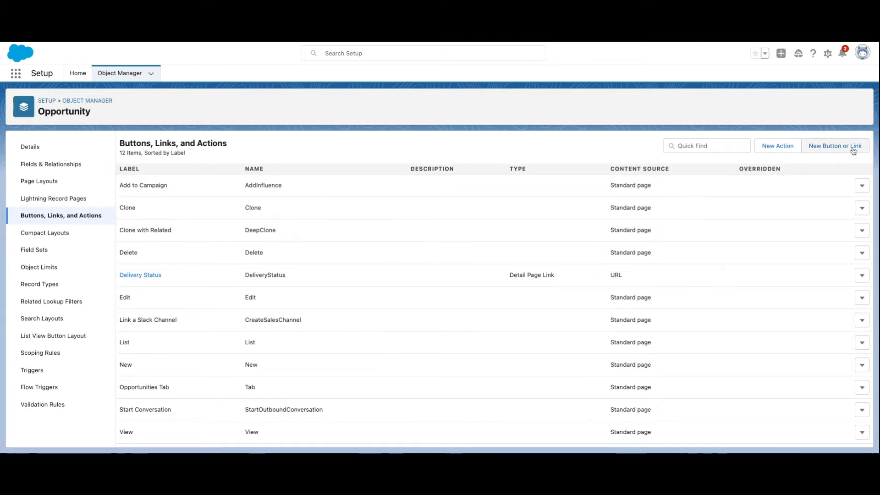
# Create a 'Currency Info' detail page button with an xe.com converter URL using Opportunity.Amount
pyautogui.click(834, 145)
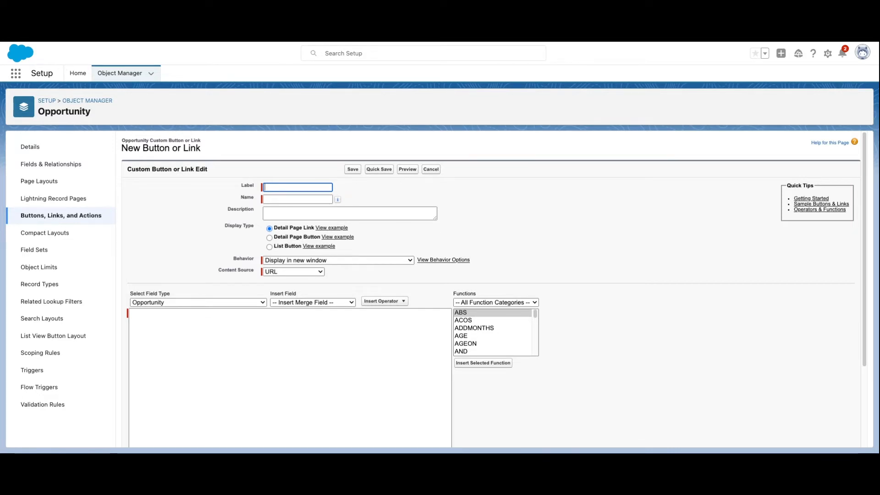
pyautogui.write('Currency Int')
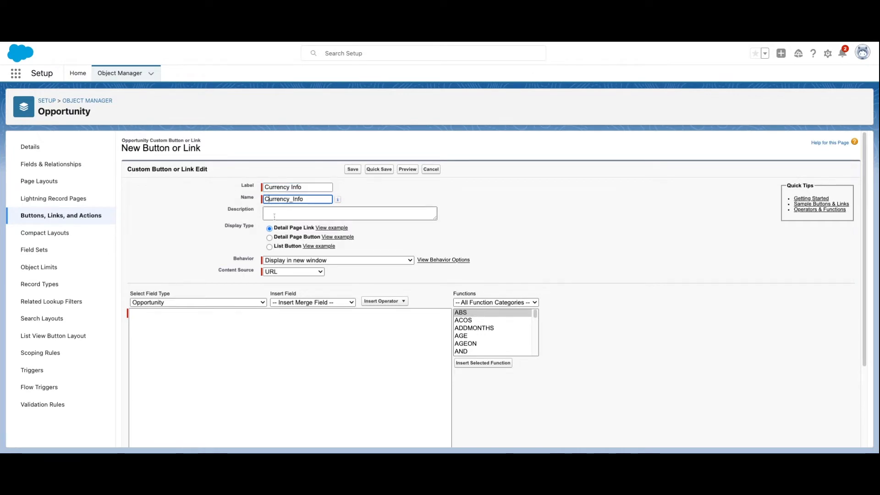
pyautogui.click(270, 237)
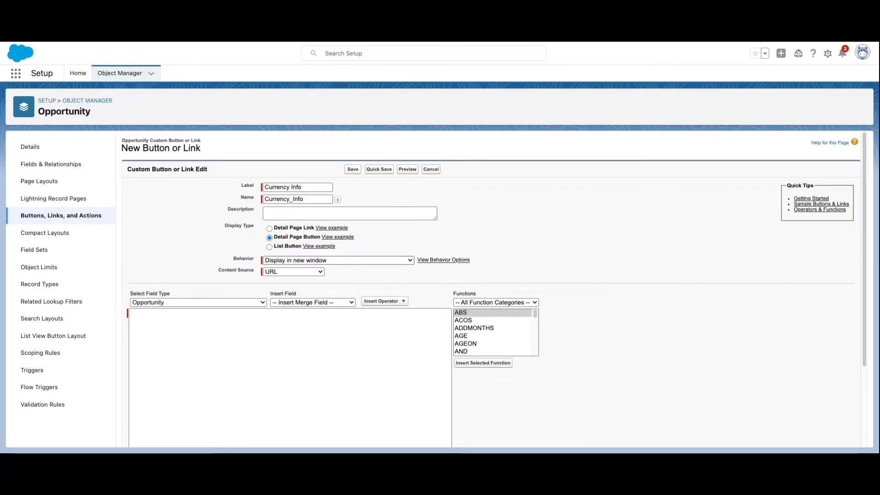
pyautogui.scroll(-3)
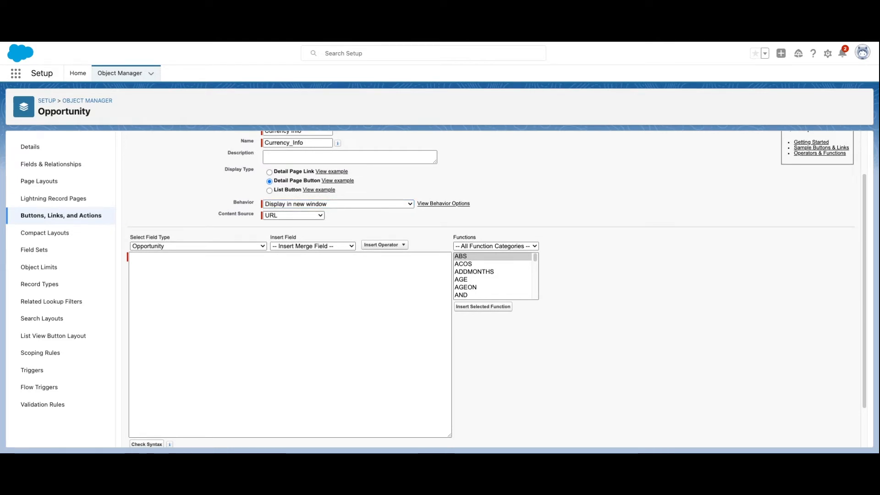
pyautogui.write('https://www.xe.com/currencyconverter/convert/?Amount={!TEXT( Opportunity.Amount )}&From=USD&To=CAD')
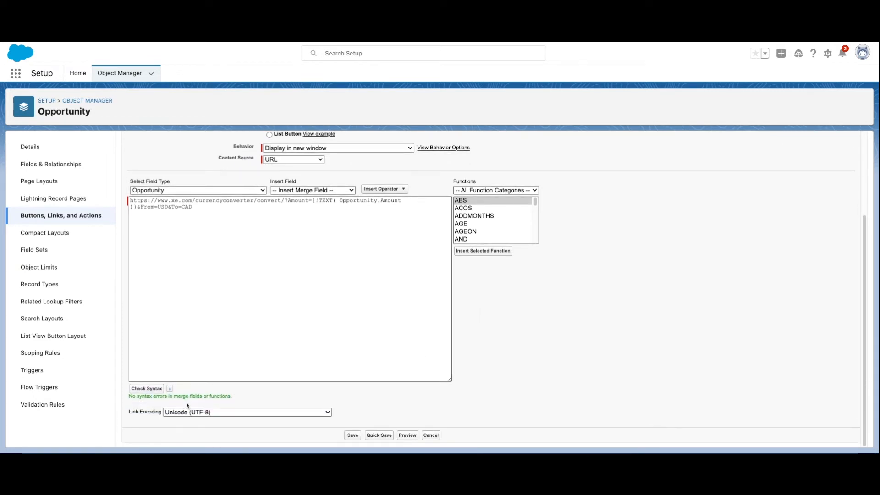
# Save the Currency Info button and go to Opportunity Page Layouts
pyautogui.click(353, 435)
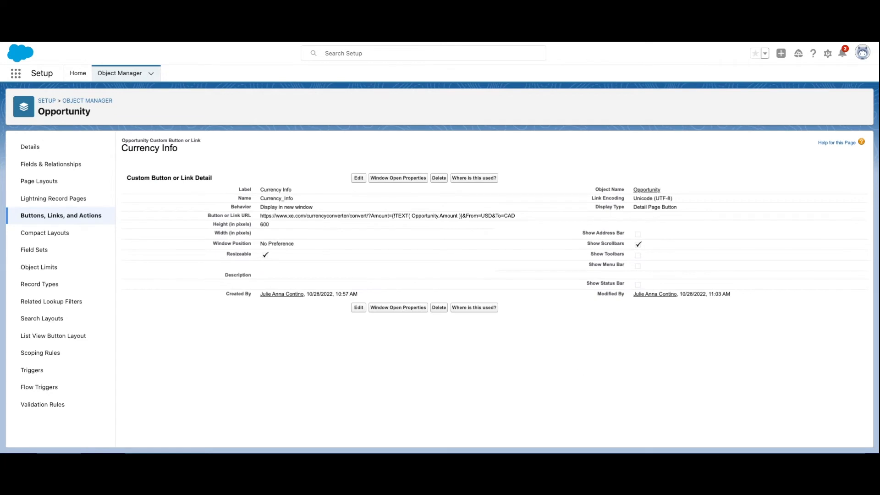
pyautogui.click(40, 168)
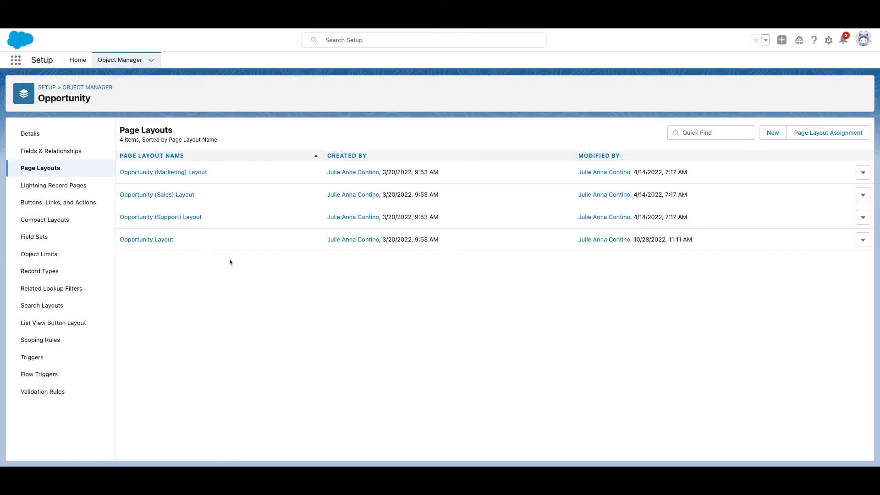
# Place Currency Info in the Opportunity Layout's Custom Buttons from the Buttons palette and save
pyautogui.click(147, 240)
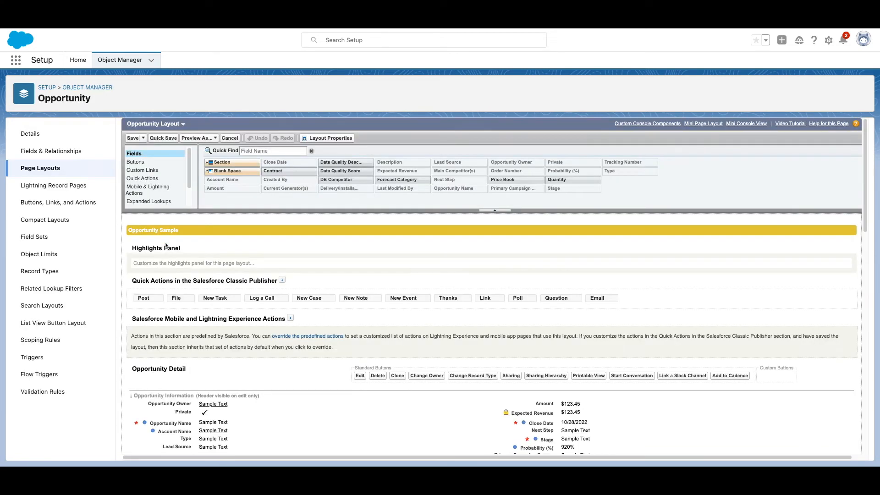
pyautogui.moveTo(231, 205)
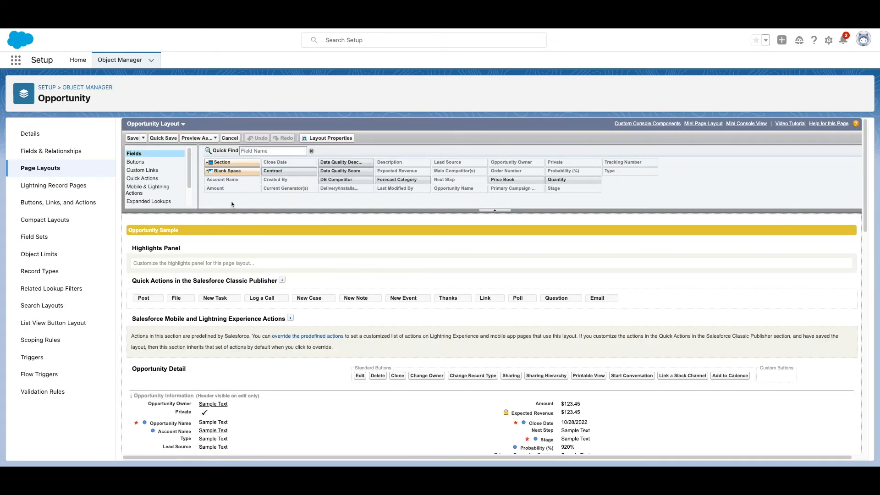
pyautogui.click(137, 162)
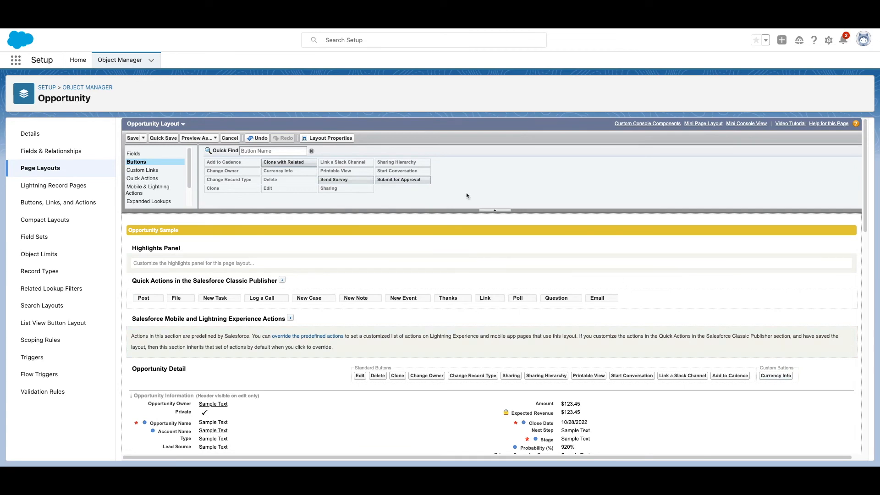
pyautogui.click(133, 138)
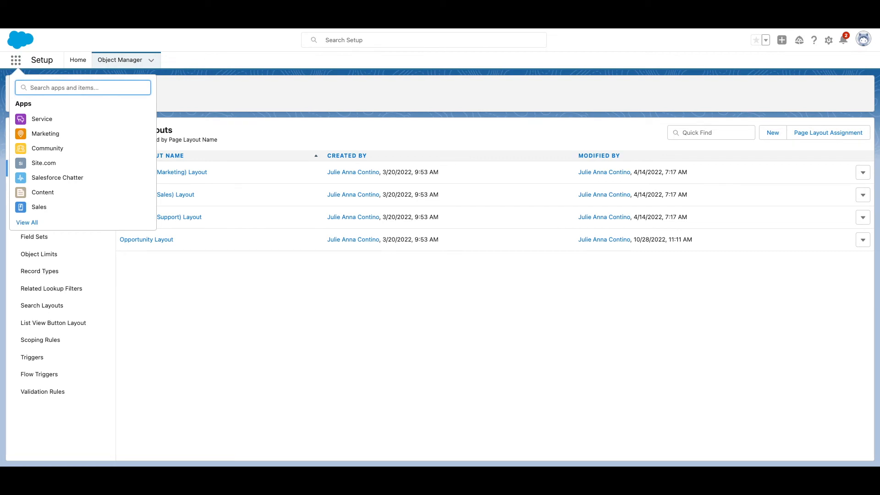
# Search 'oppor', open Dickenson Mobile Generators, and confirm Currency Info in its actions menu
pyautogui.write('oppor')
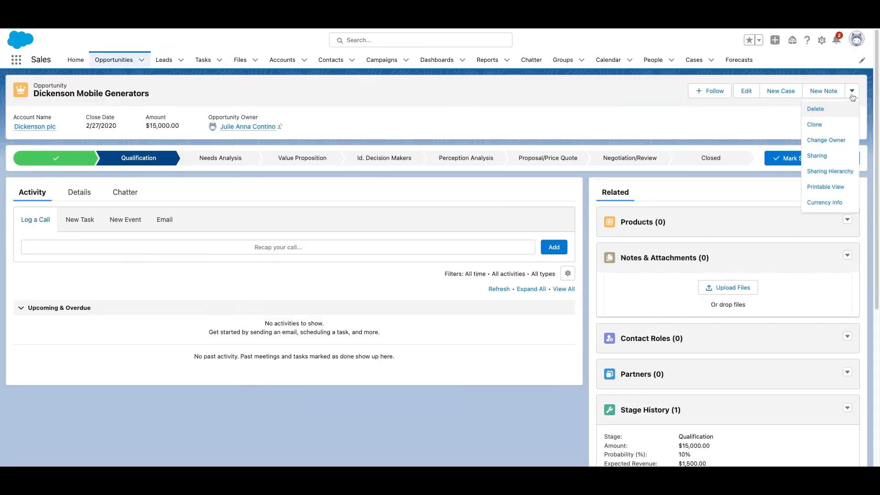
pyautogui.click(851, 91)
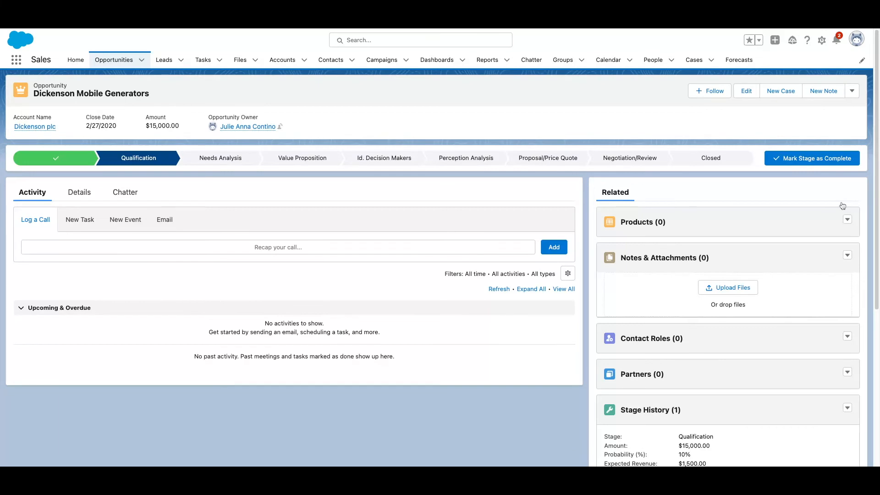